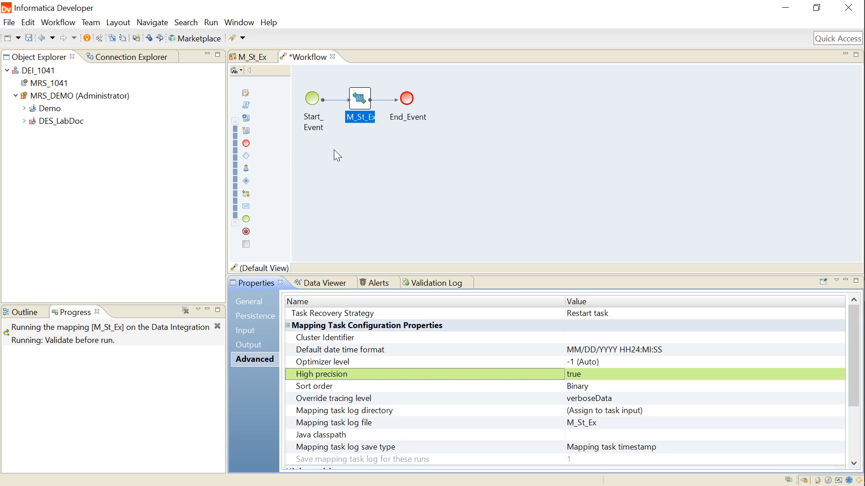
mouse_move(235, 31)
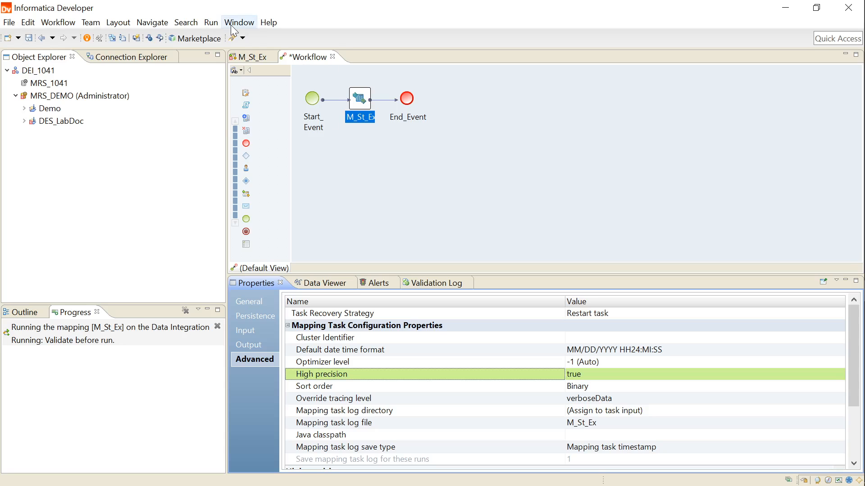
Bring up Preferences from the Window menu while the workflow is open
left_click(238, 22)
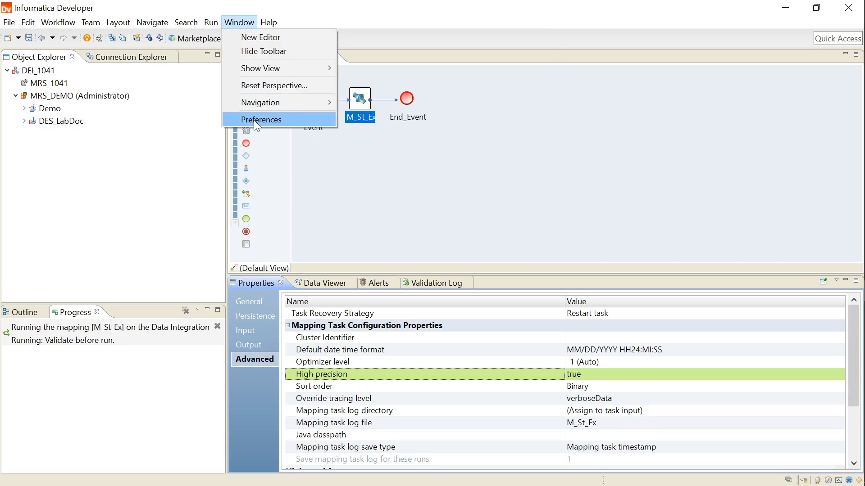
left_click(261, 119)
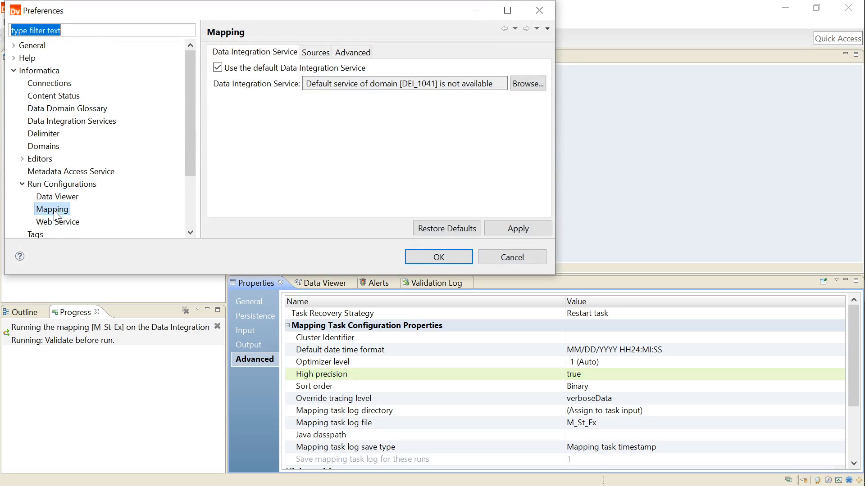
Turn off High precision in the Mapping run configuration's Advanced settings and close Preferences
left_click(352, 52)
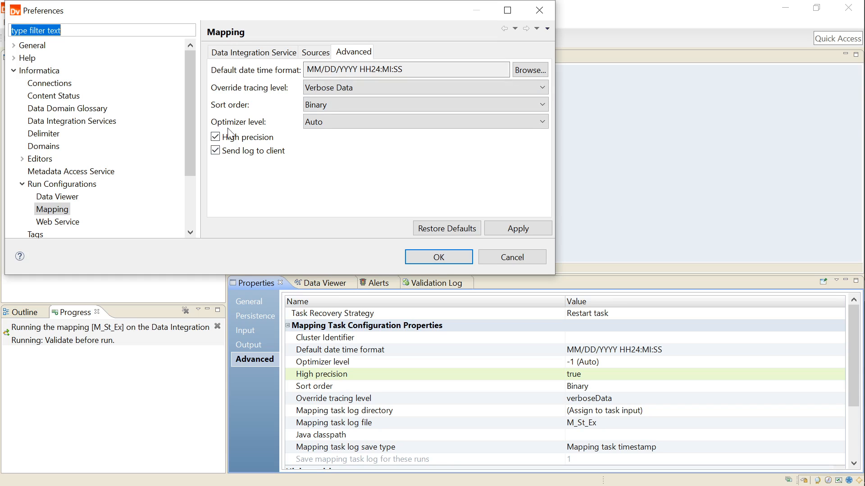
mouse_move(215, 137)
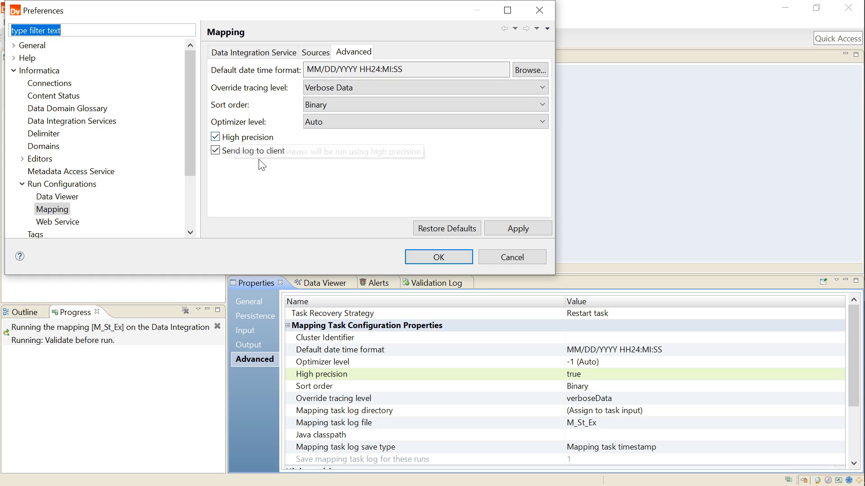
mouse_move(214, 137)
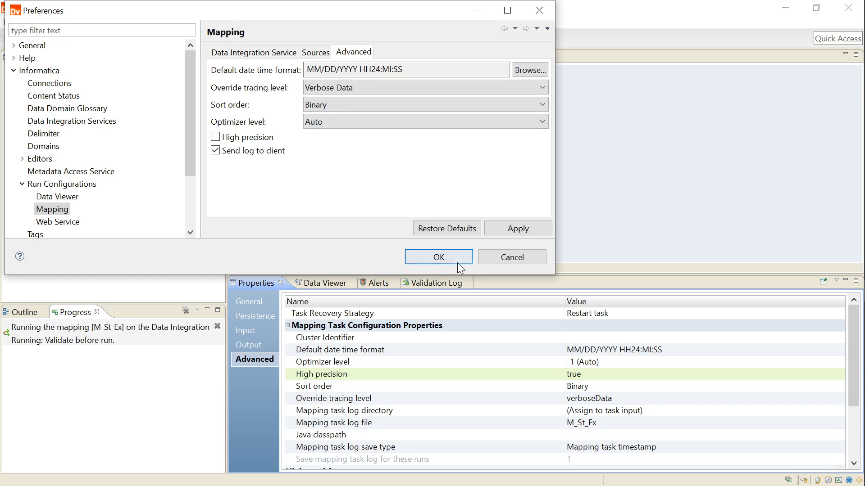
mouse_move(512, 256)
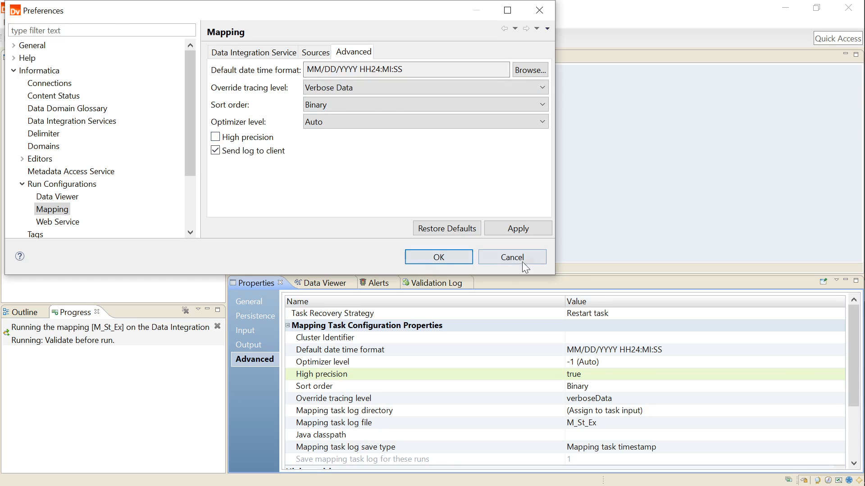
left_click(510, 257)
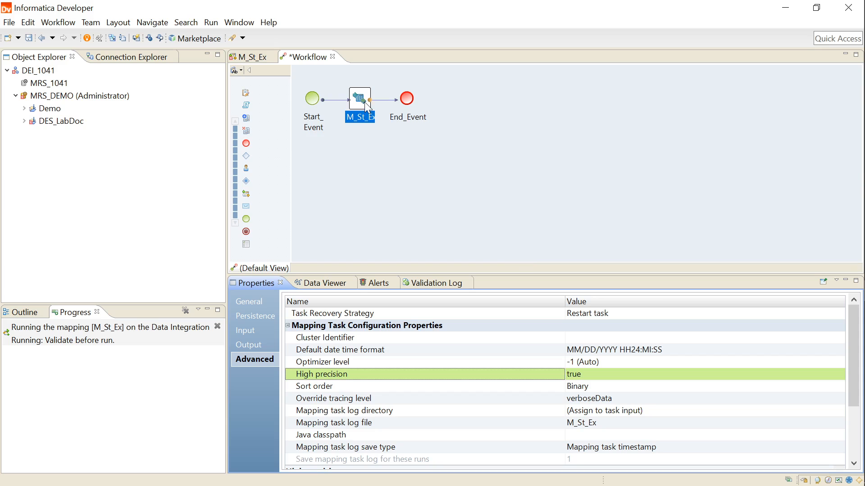
mouse_move(259, 371)
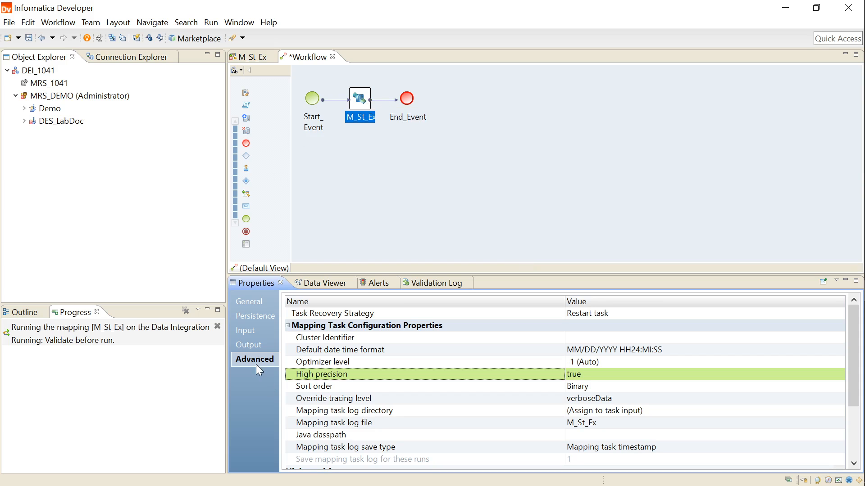
mouse_move(363, 374)
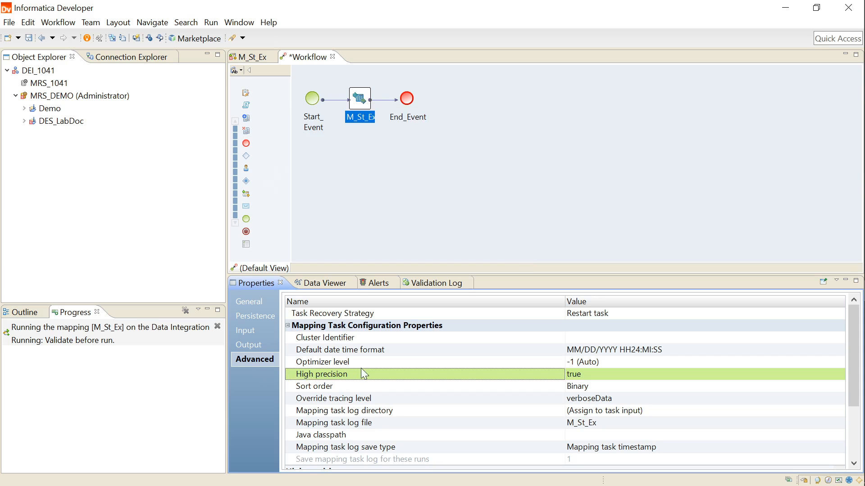
mouse_move(330, 379)
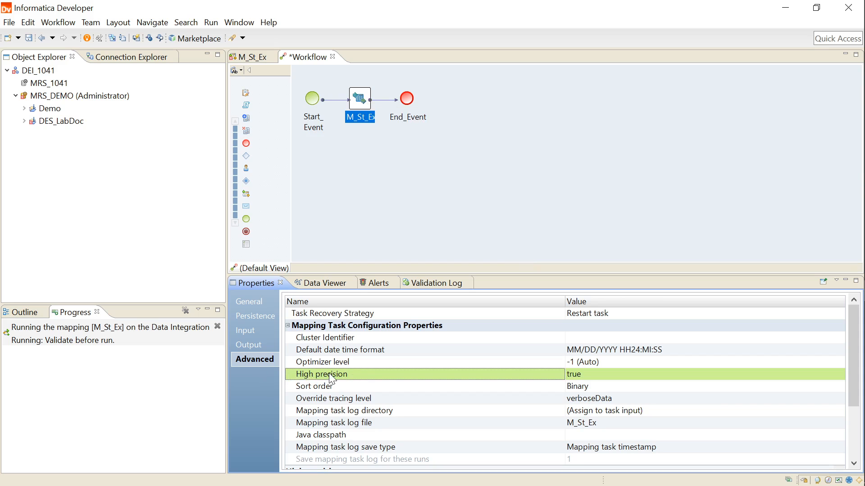
mouse_move(834, 387)
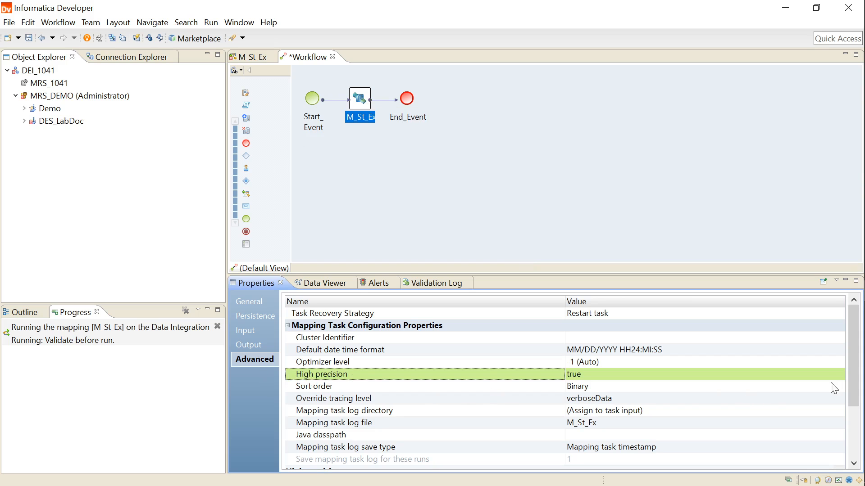
mouse_move(690, 369)
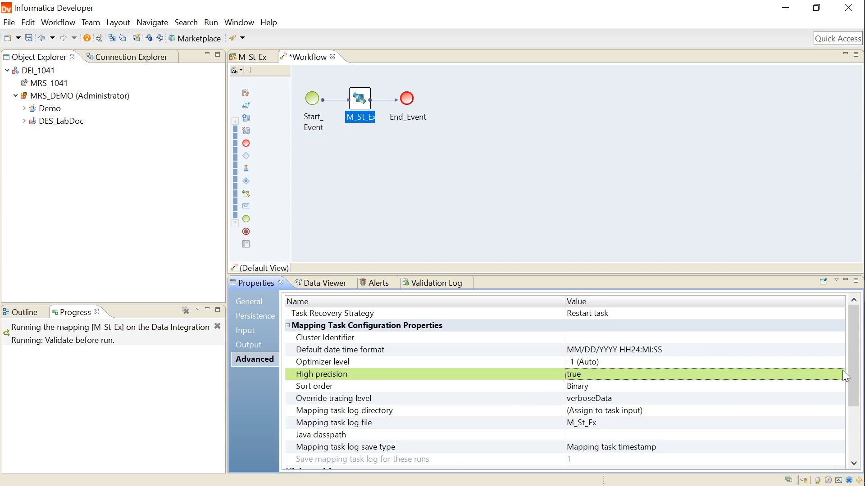
Show the value choices (false, true, task input) for the mapping task's High precision property
left_click(840, 374)
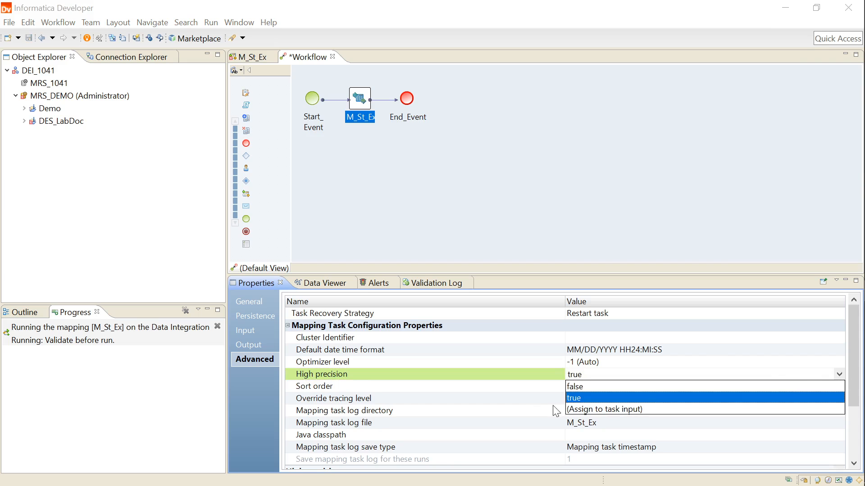